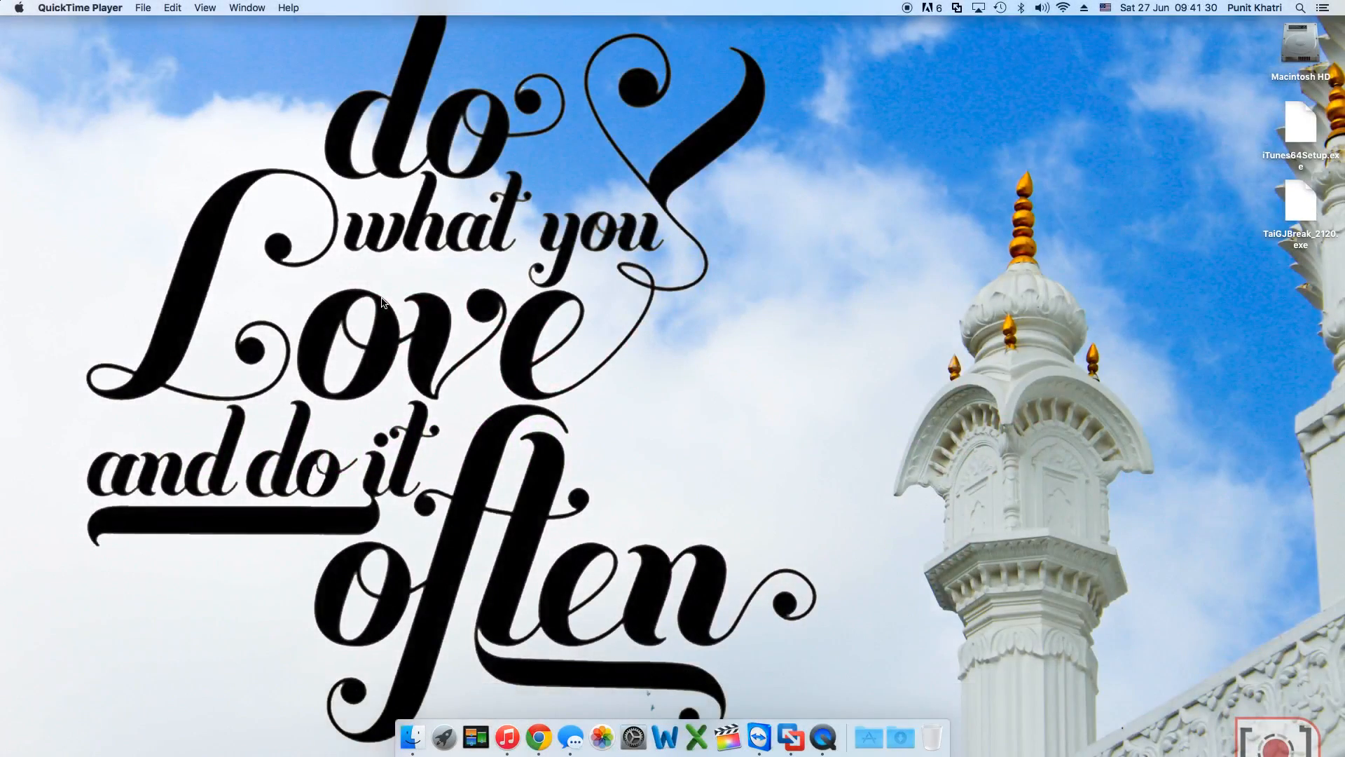
mouse_move(453, 327)
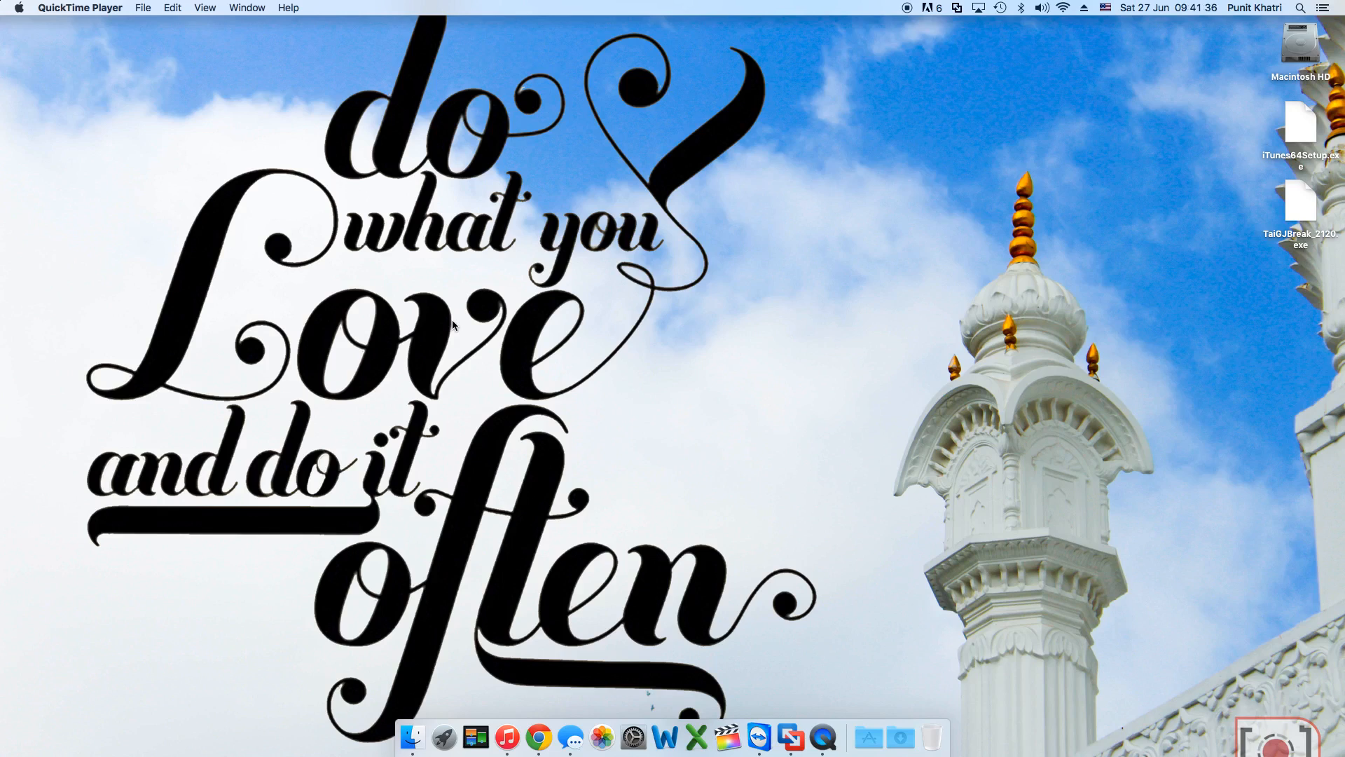
mouse_move(680, 475)
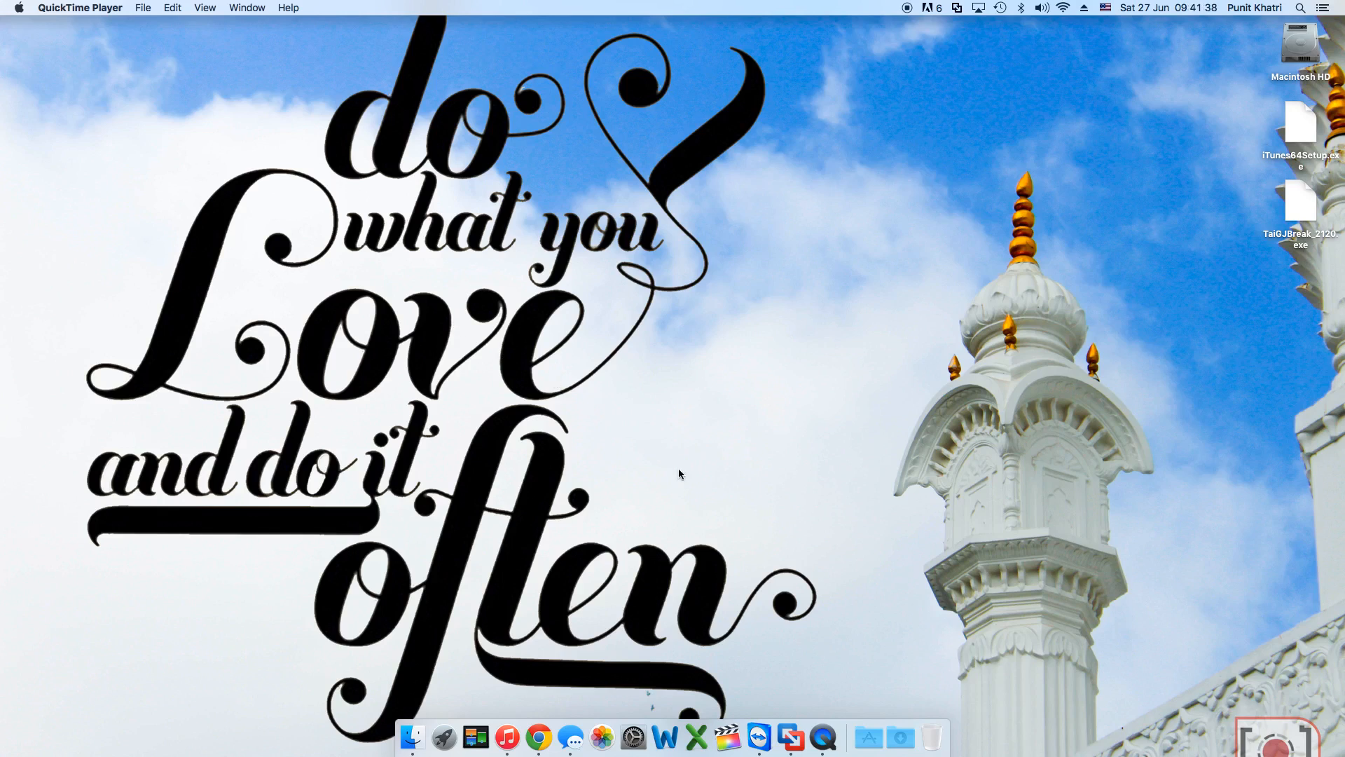
- Make VMware Fusion the active application from the Dock
left_click(793, 736)
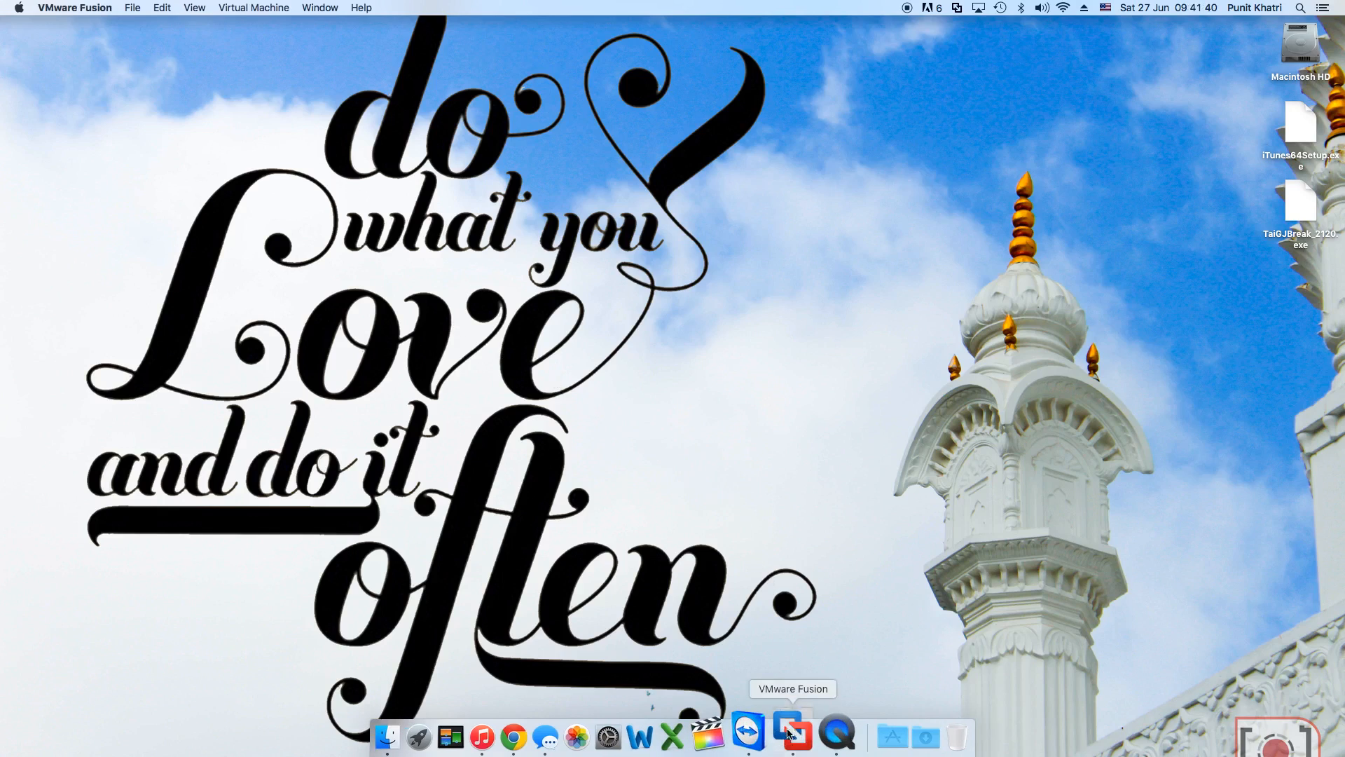
- Open the Windows 7 VM from the library and give the guest input focus
left_click(790, 736)
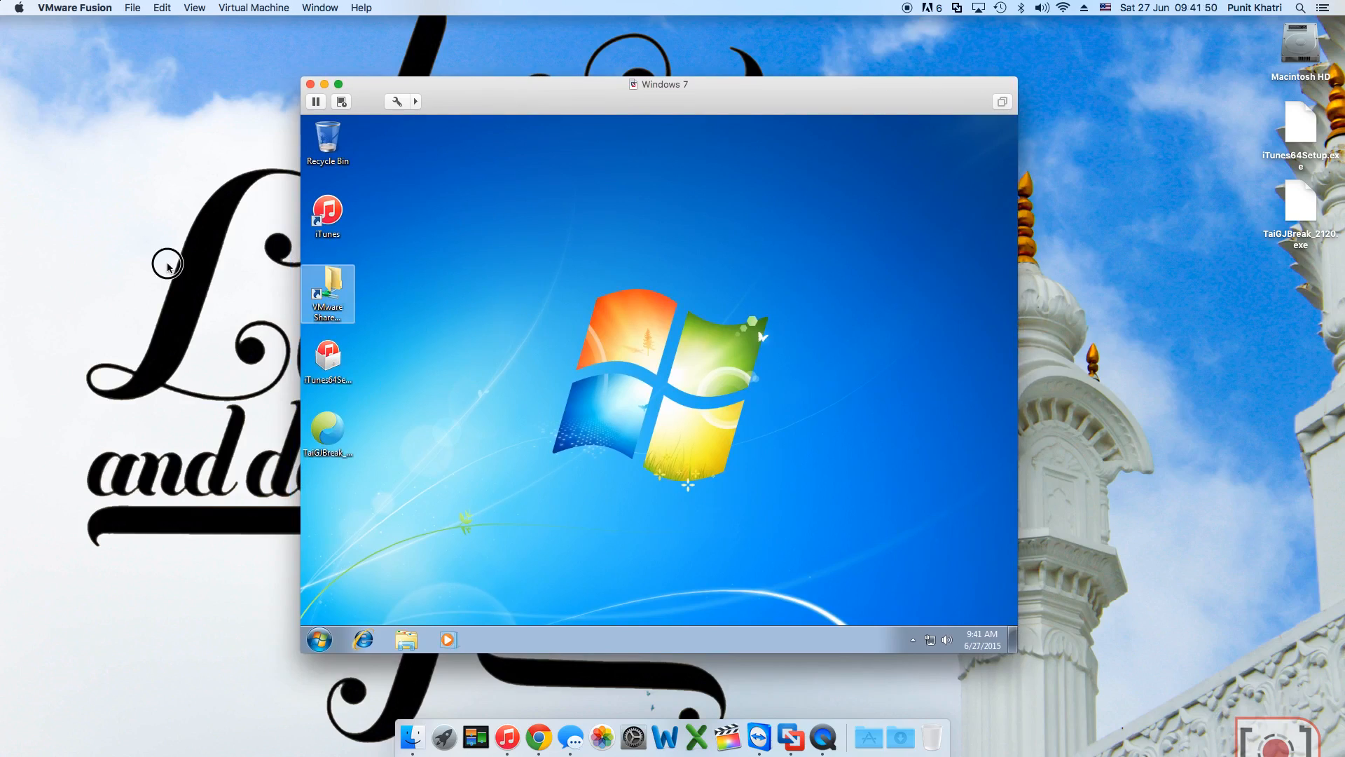
left_click(169, 264)
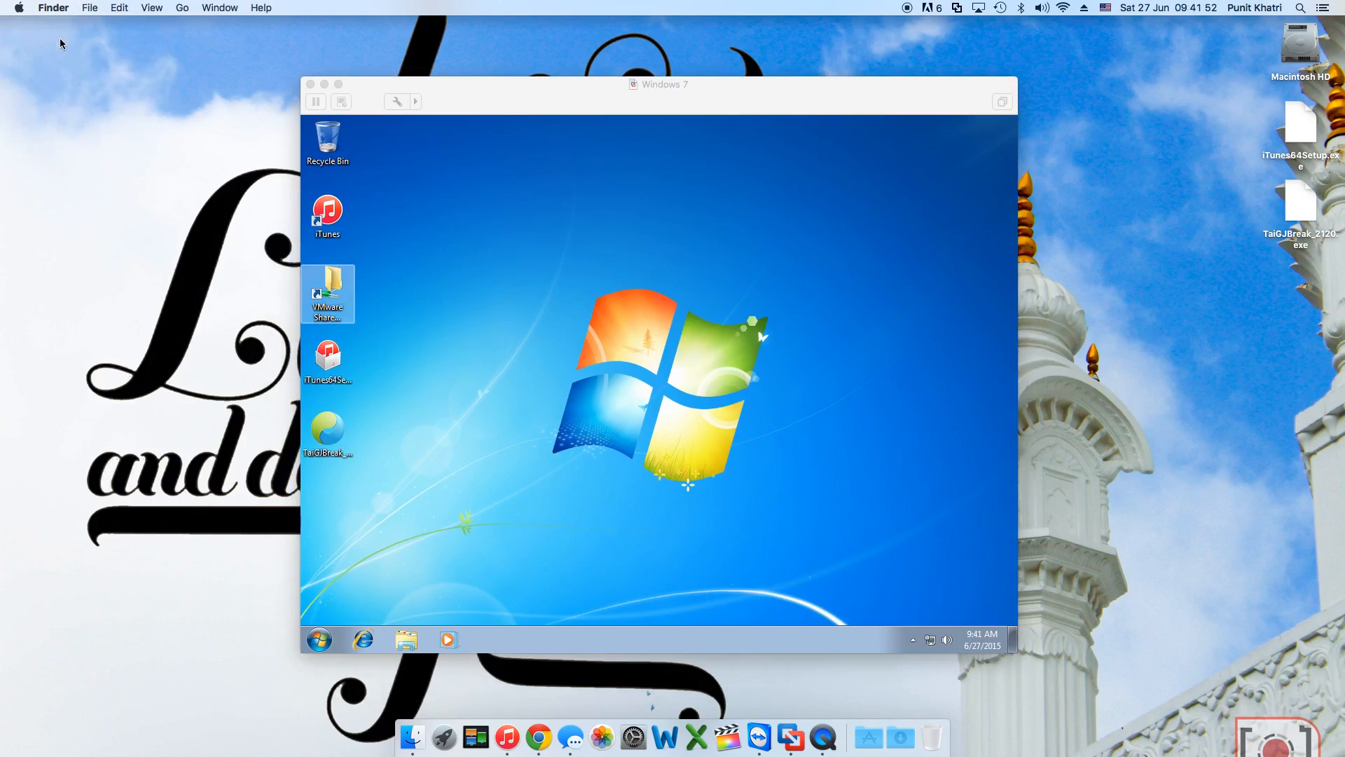
left_click(18, 8)
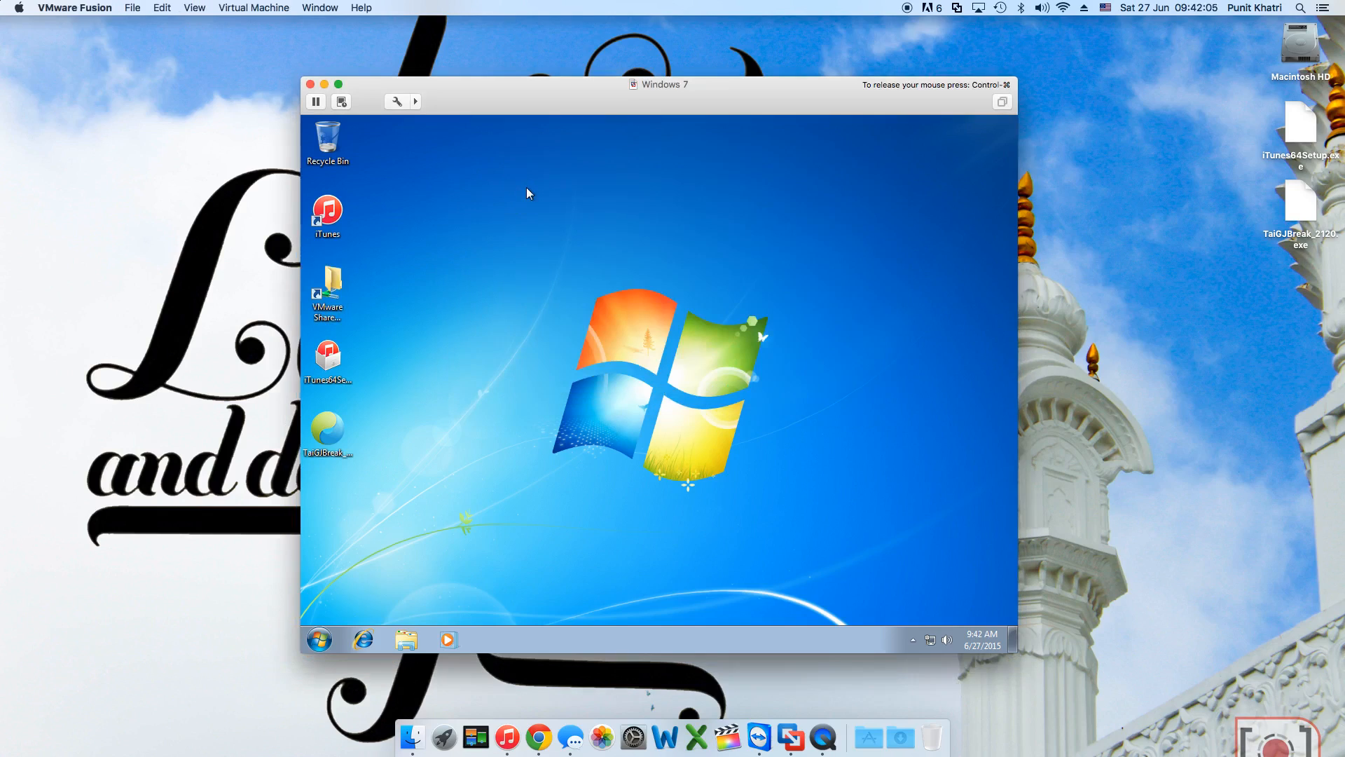
- Run the TaiGJBreak program from the Windows 7 guest desktop
left_click(328, 433)
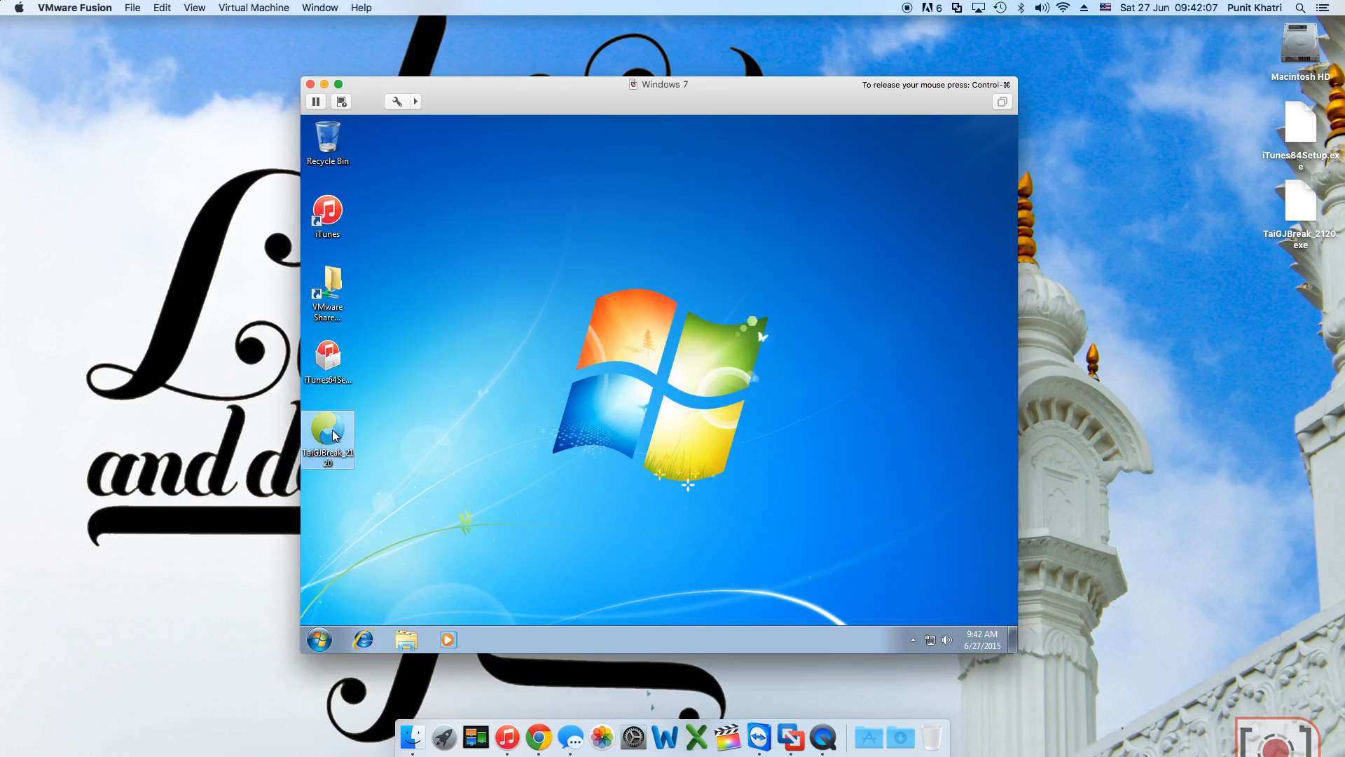
mouse_move(334, 433)
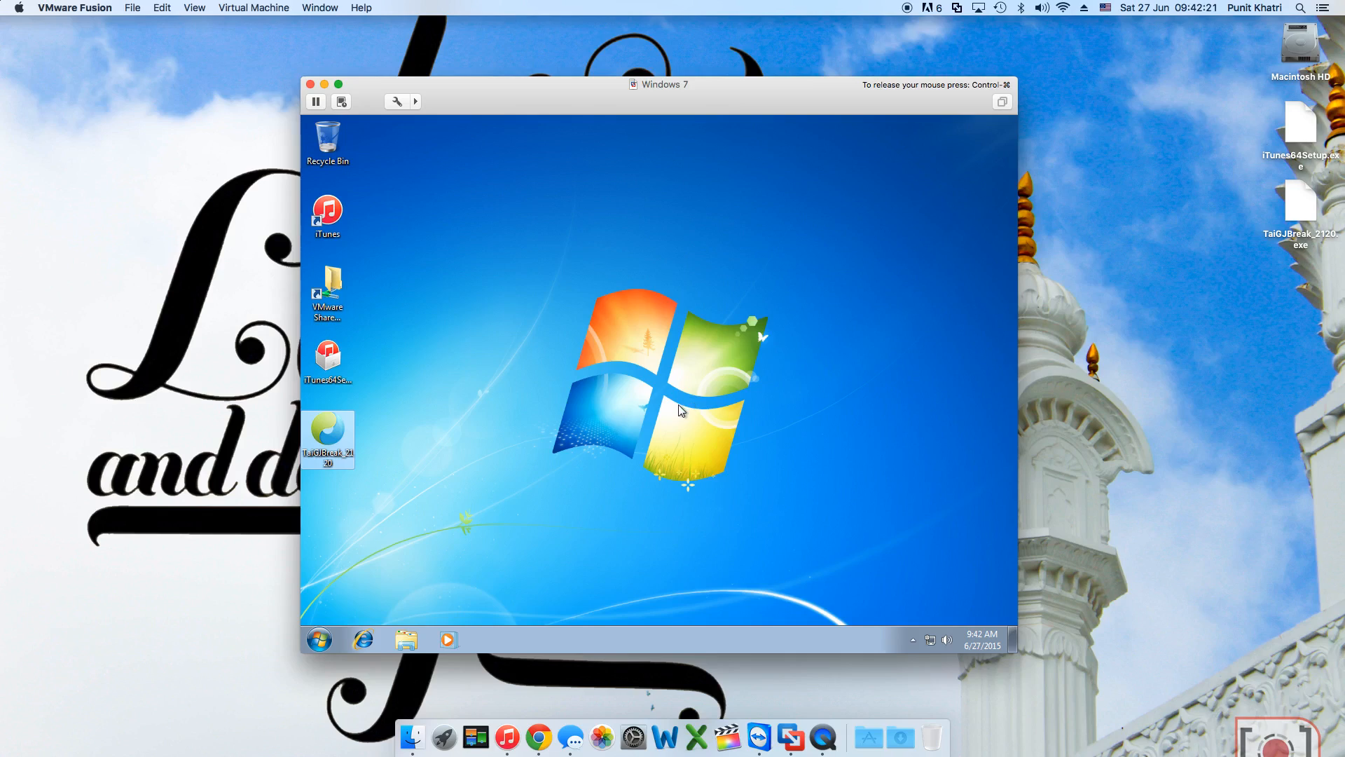
double_click(326, 433)
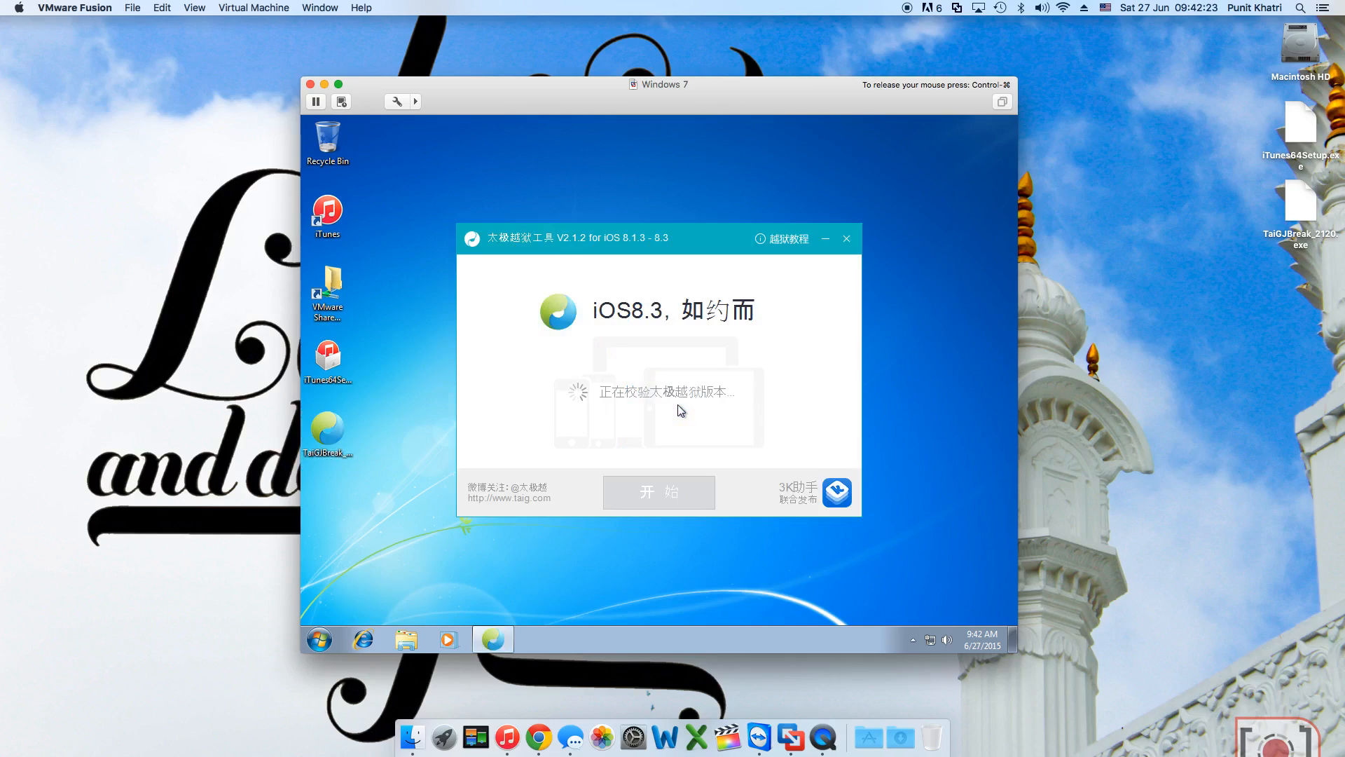
mouse_move(629, 354)
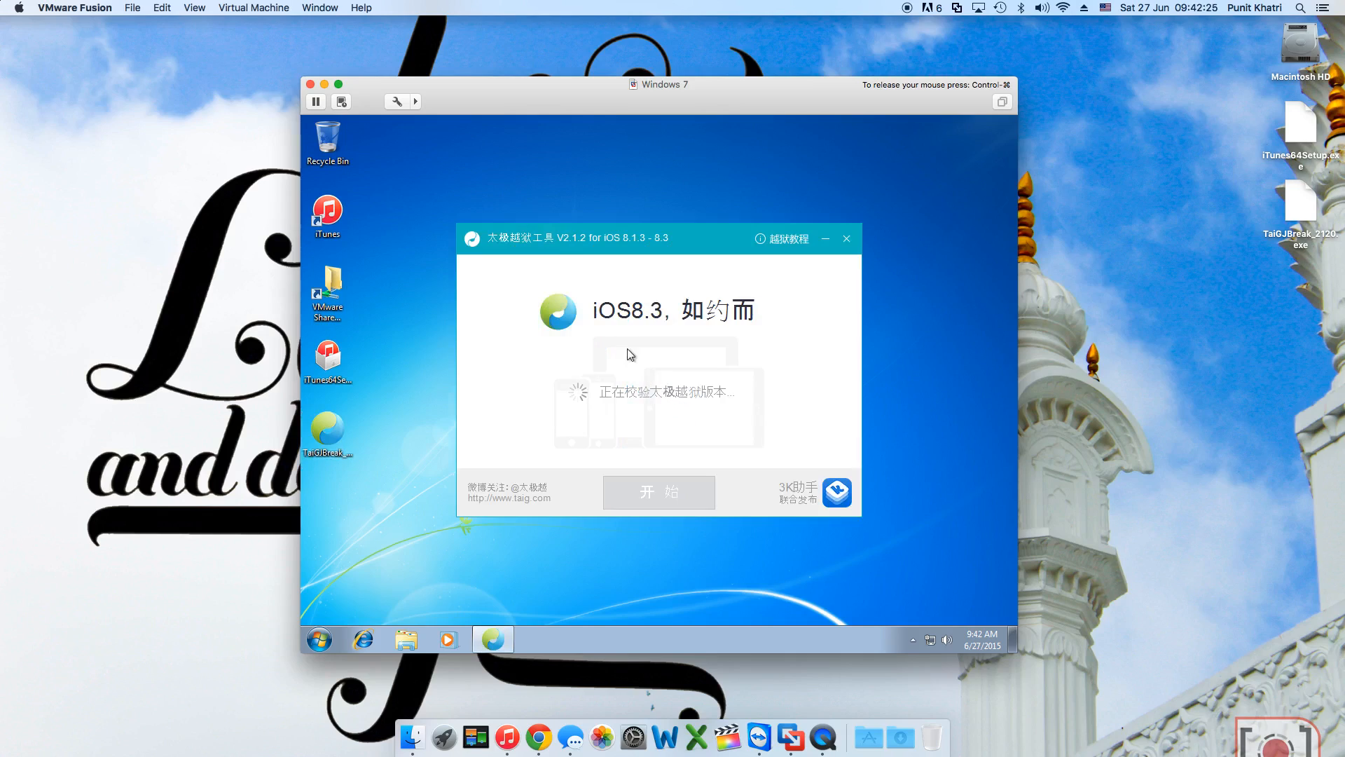
mouse_move(577, 250)
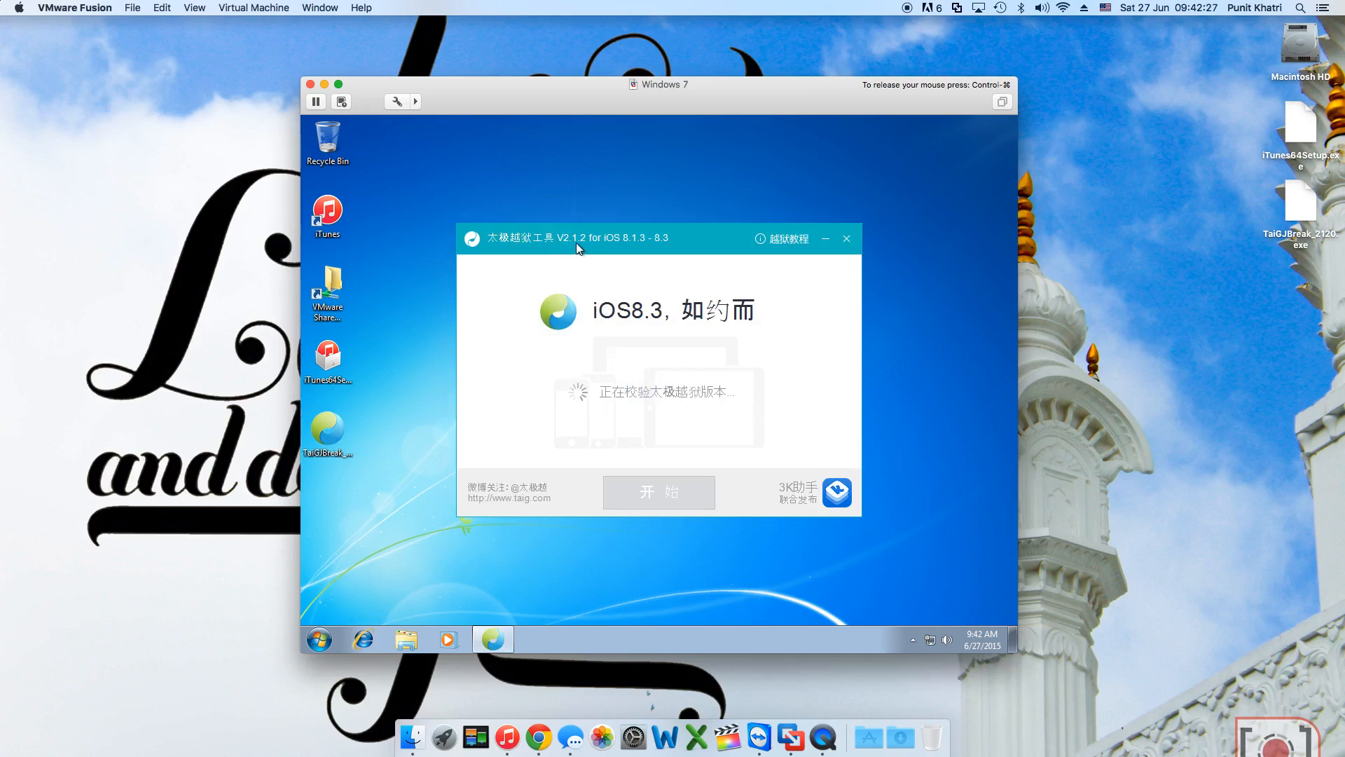
mouse_move(635, 246)
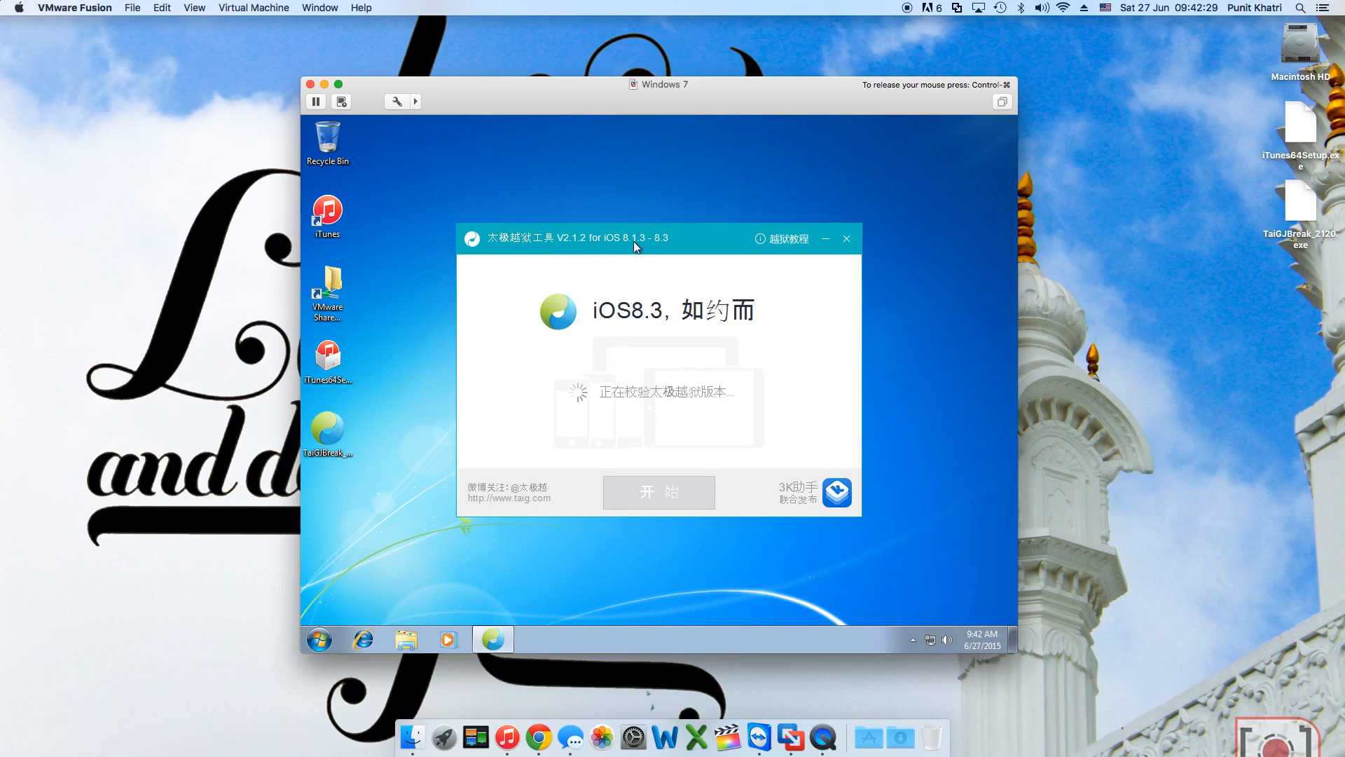
mouse_move(657, 249)
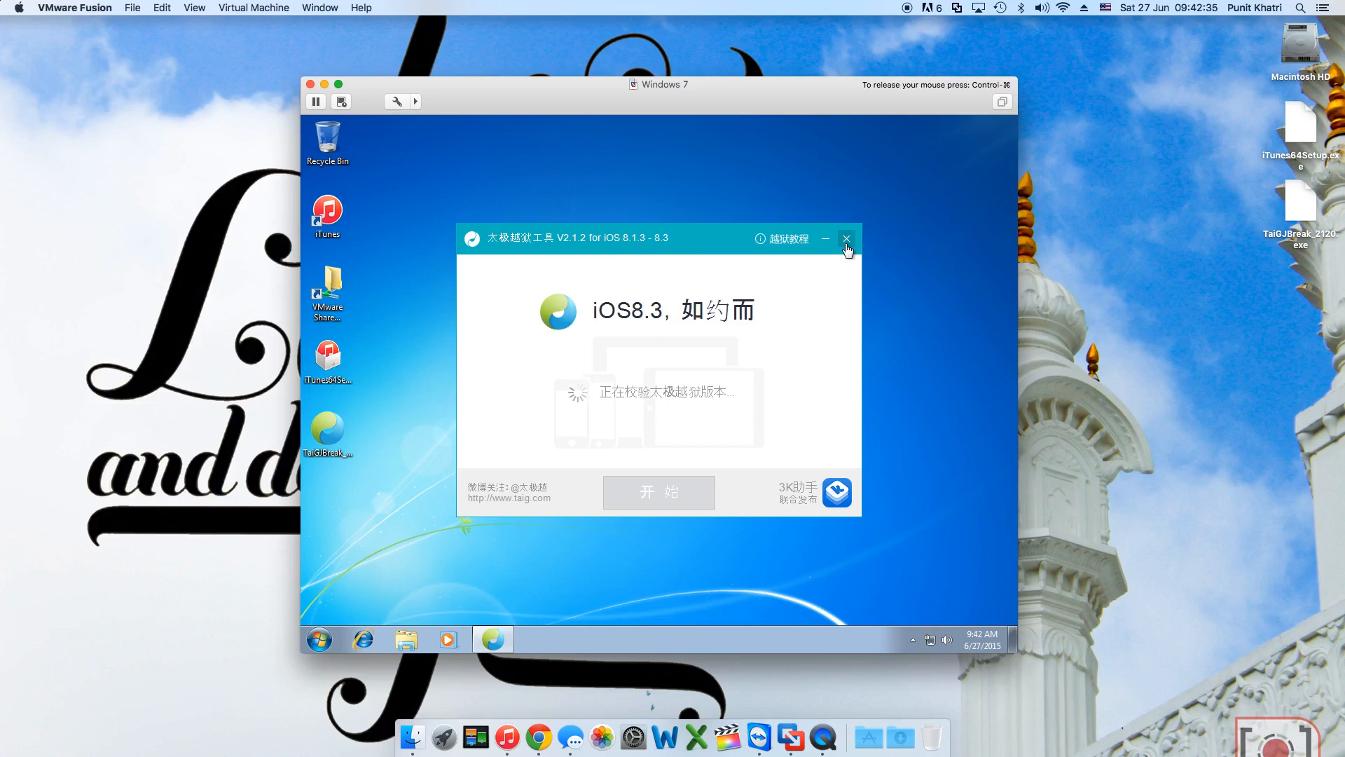
mouse_move(557, 231)
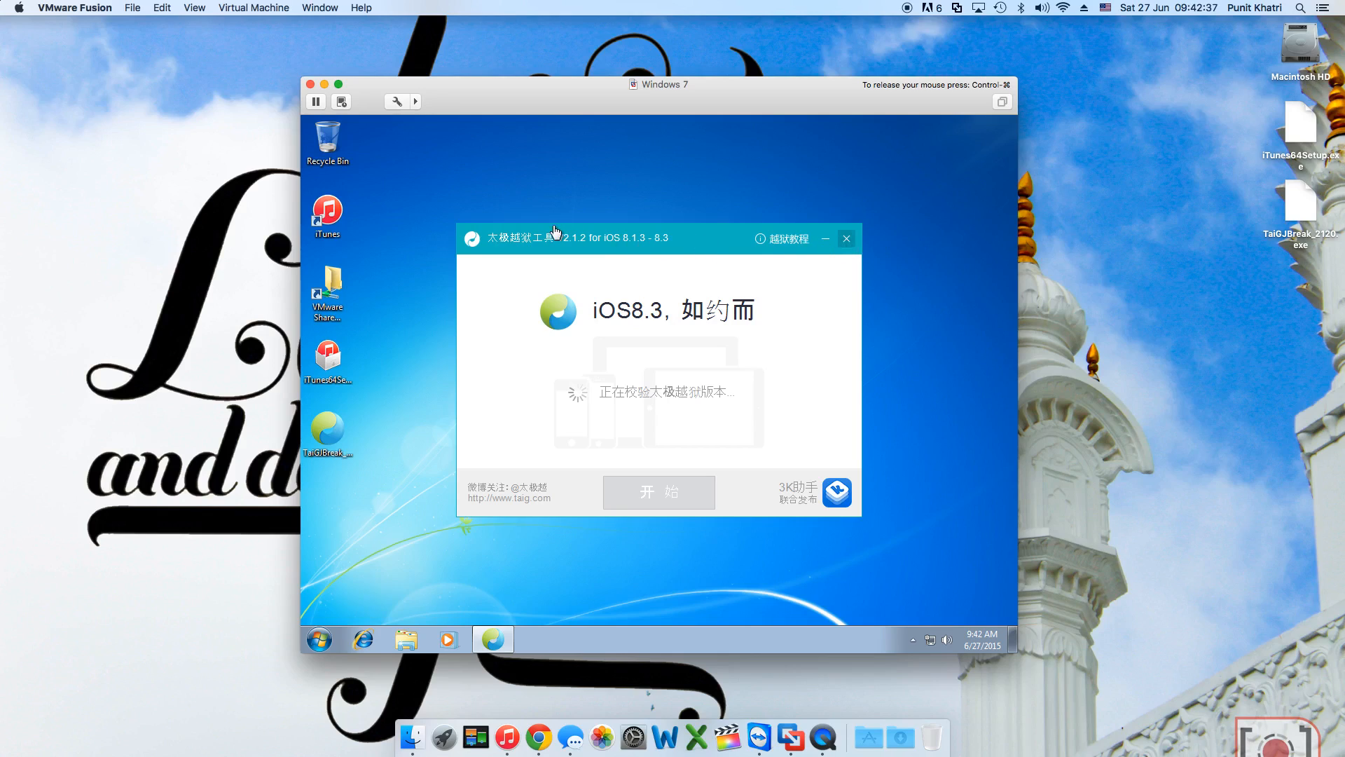
- Shut down the Windows 7 VM via the Virtual Machine menu and select Macintosh HD in Finder
left_click(253, 9)
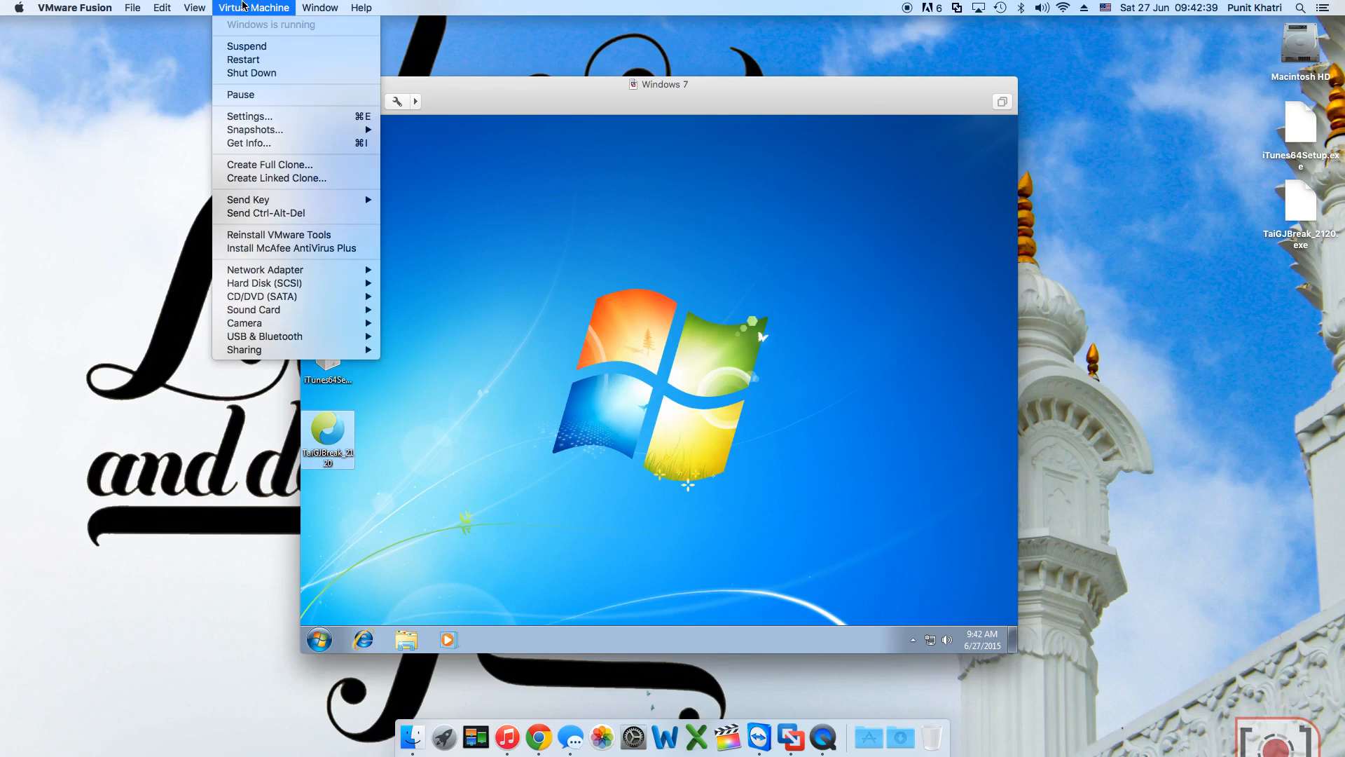
mouse_move(251, 73)
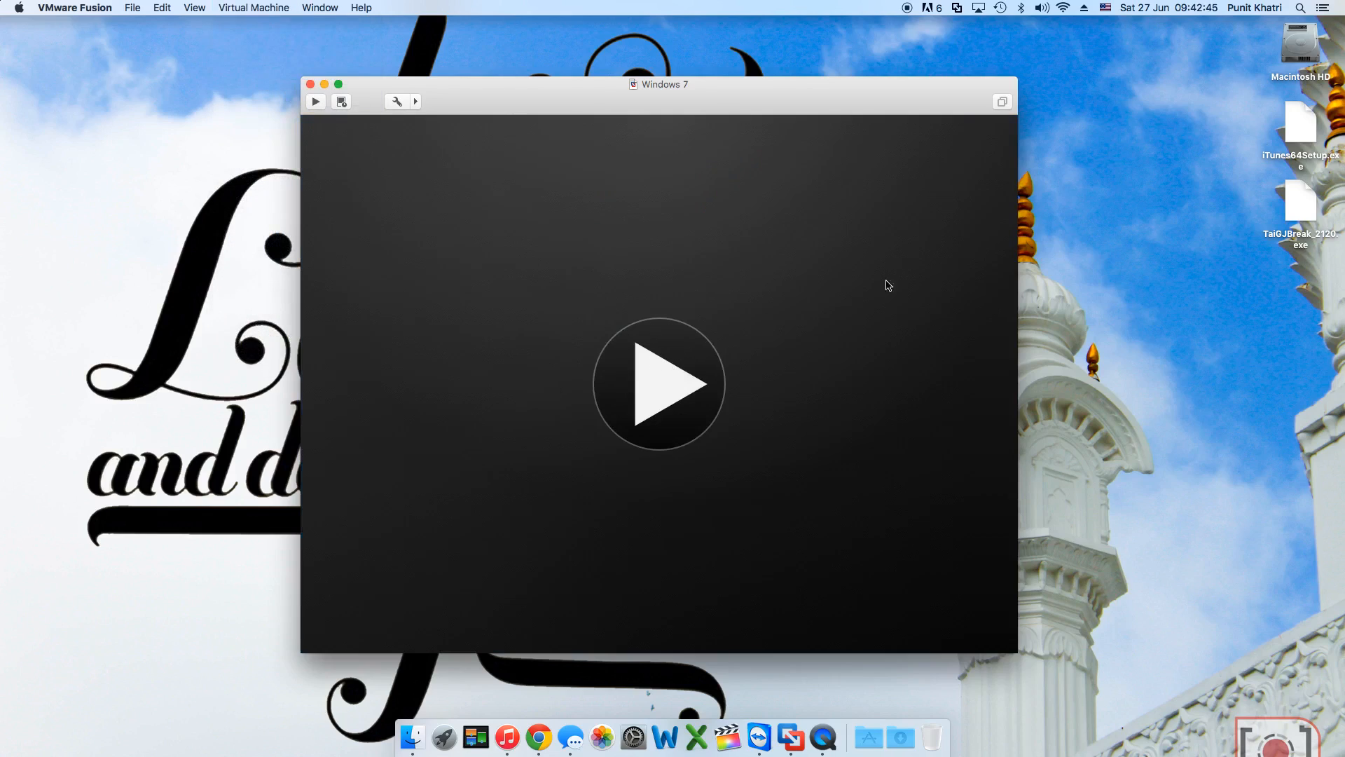
left_click(1300, 44)
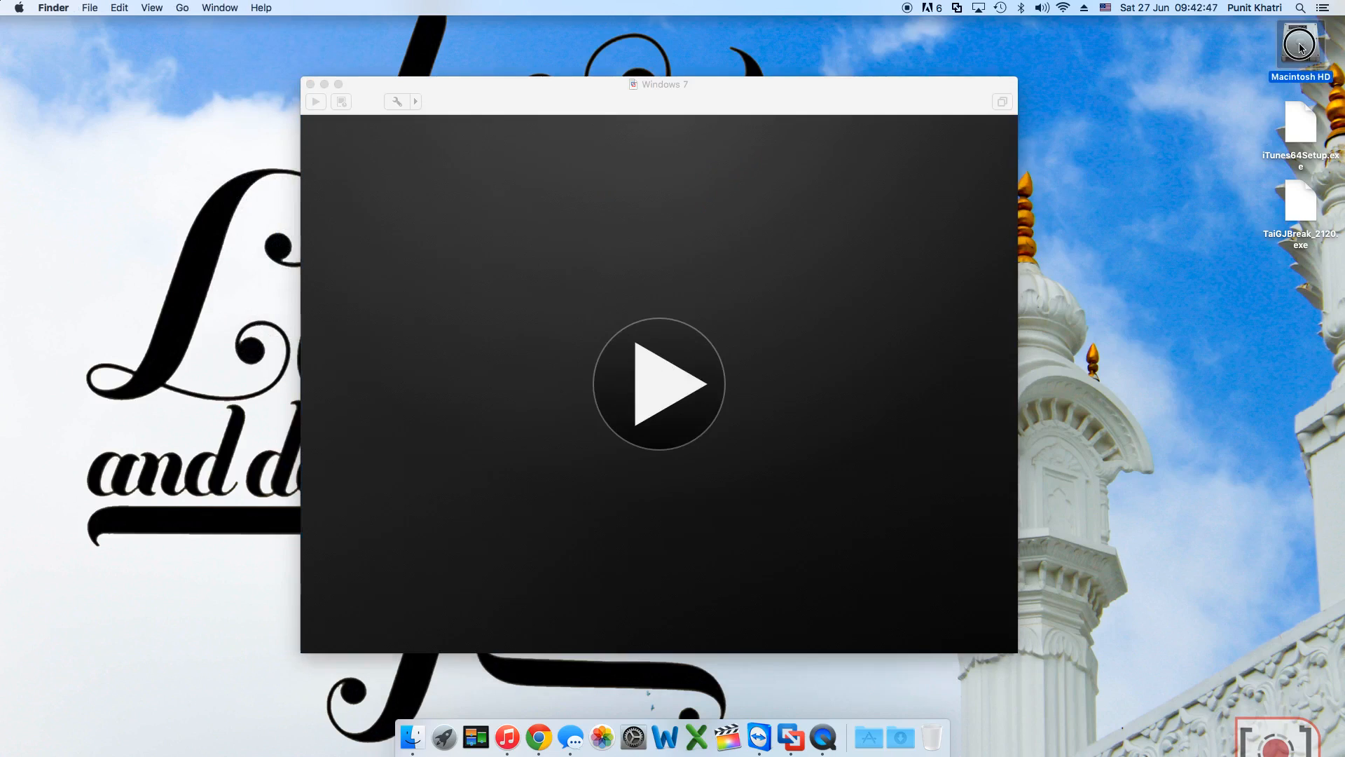
- Navigate Finder to Macintosh HD › Documents › Virtual Machines
double_click(1301, 45)
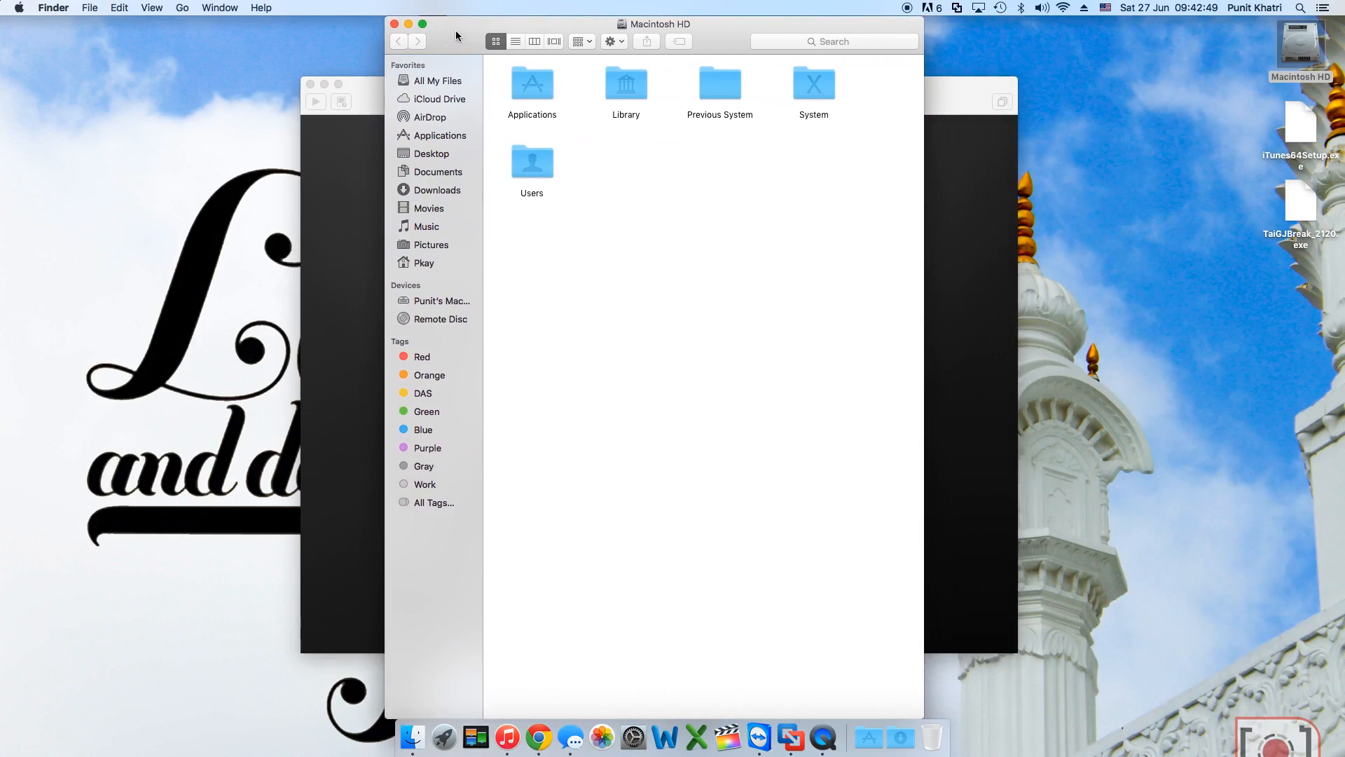
left_click(438, 171)
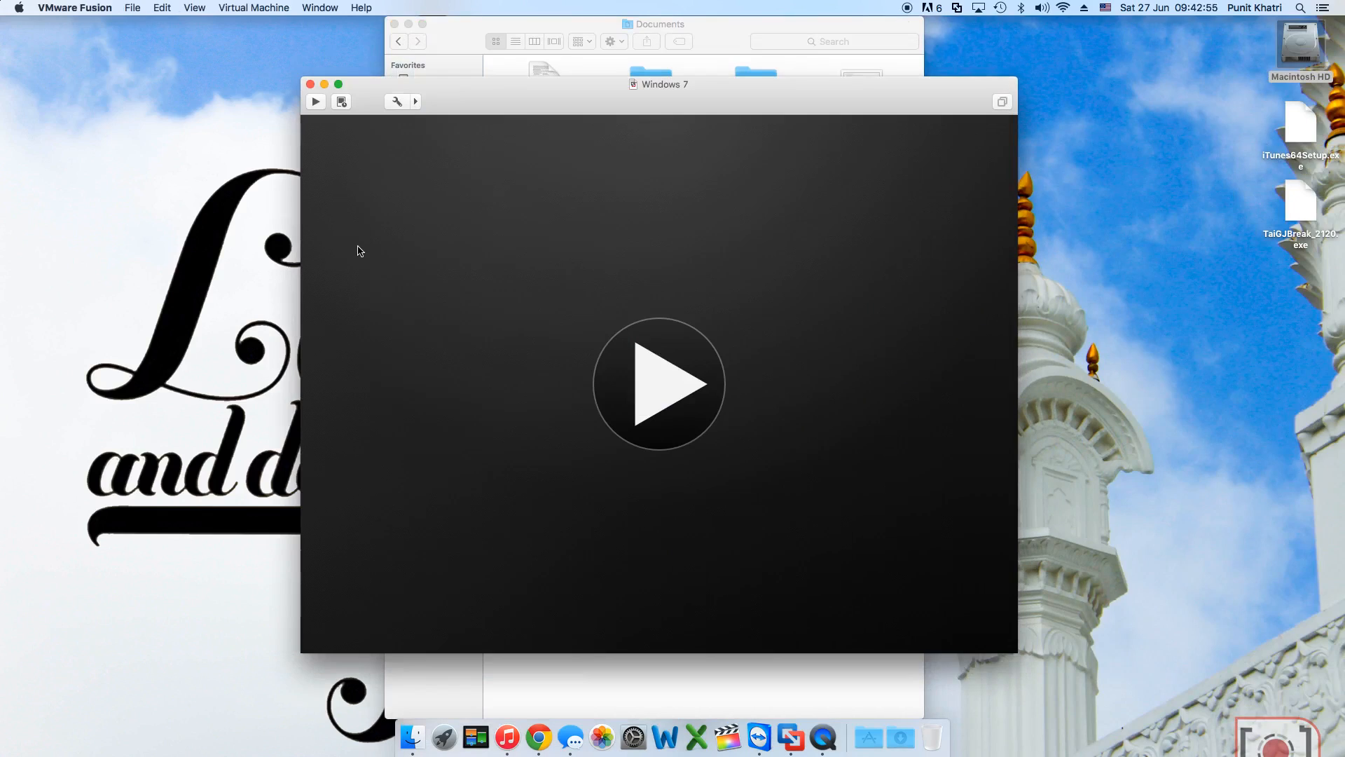
left_click(655, 24)
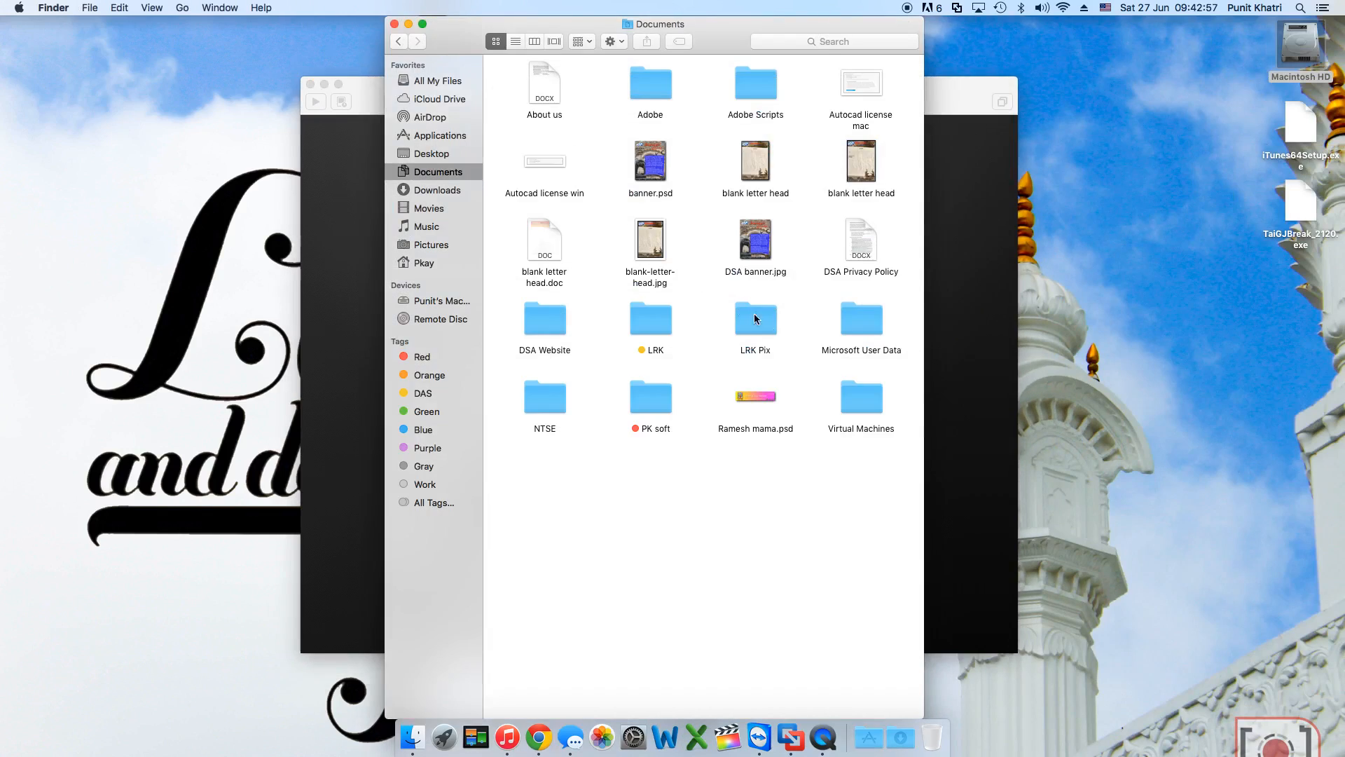
double_click(861, 396)
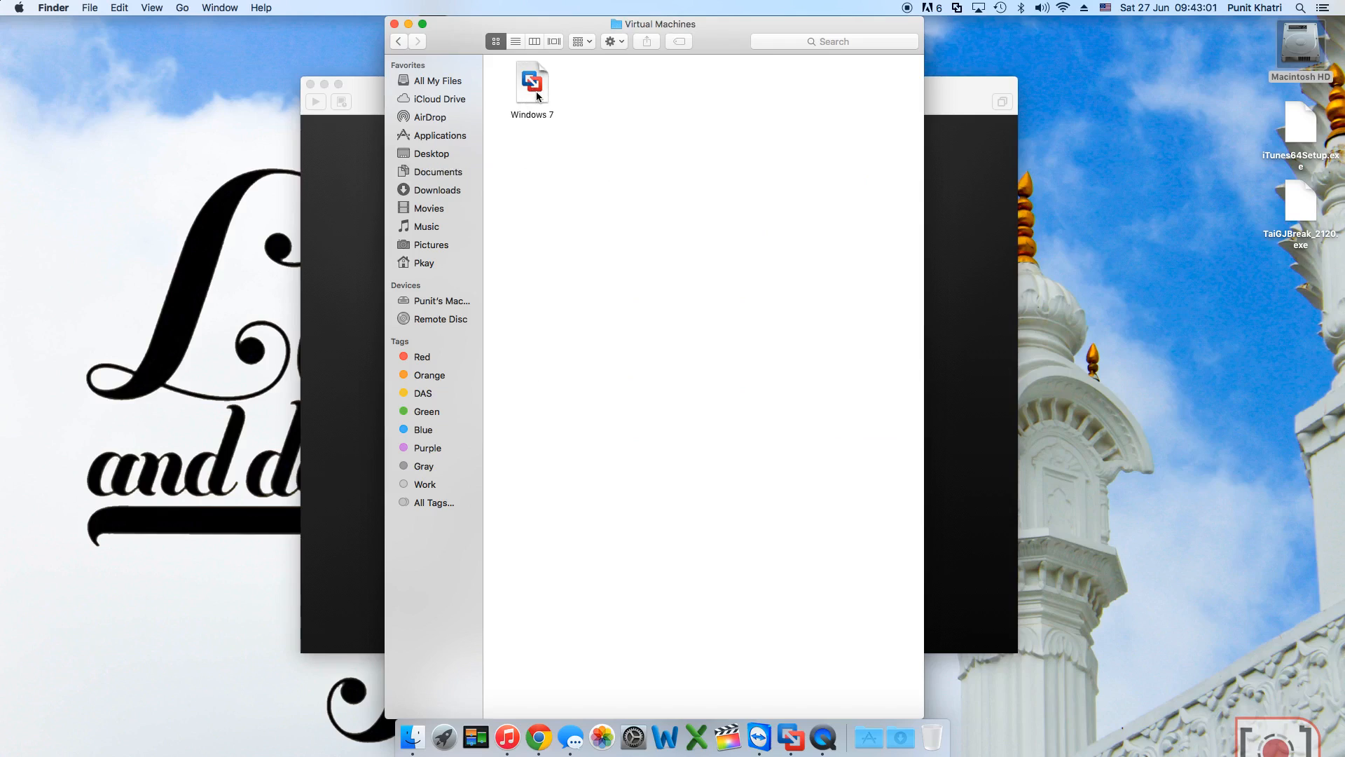
- Show the package contents of the Windows 7 virtual machine
right_click(531, 82)
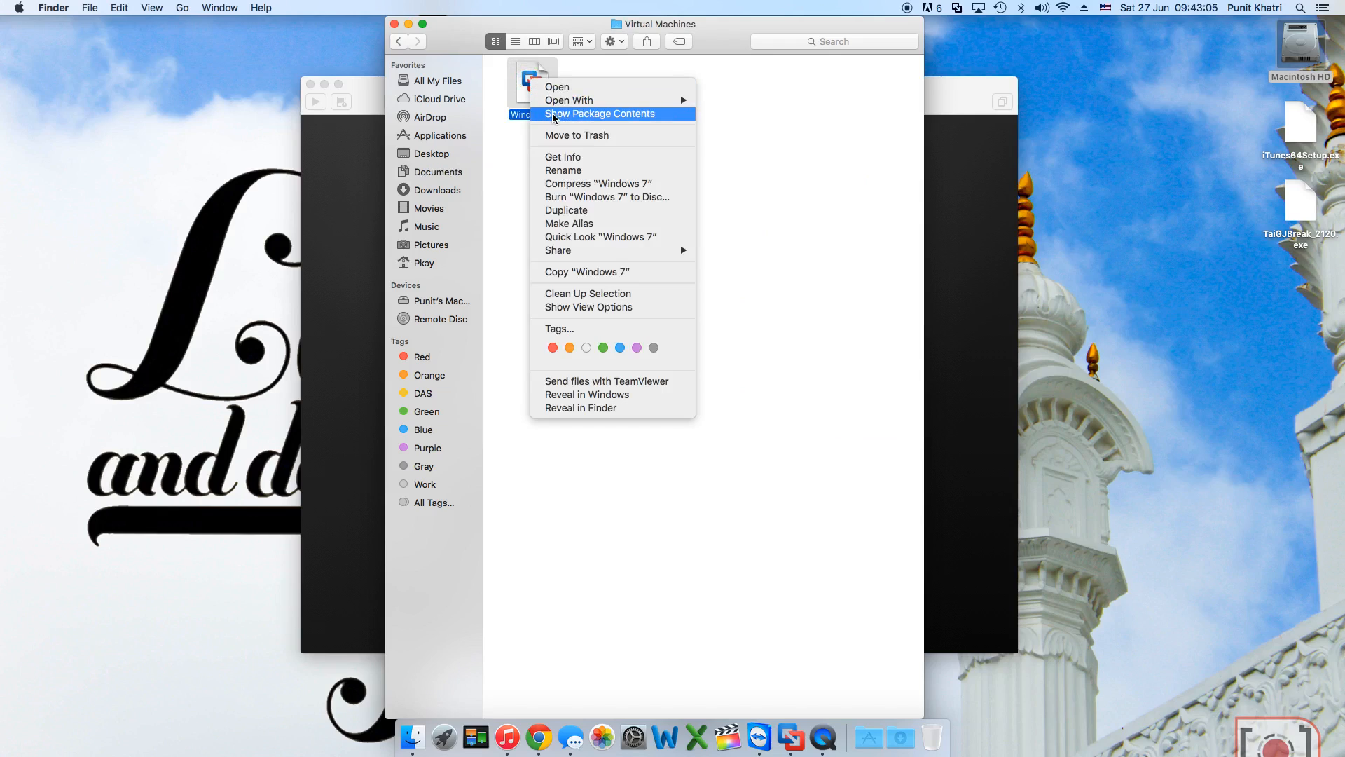
left_click(600, 113)
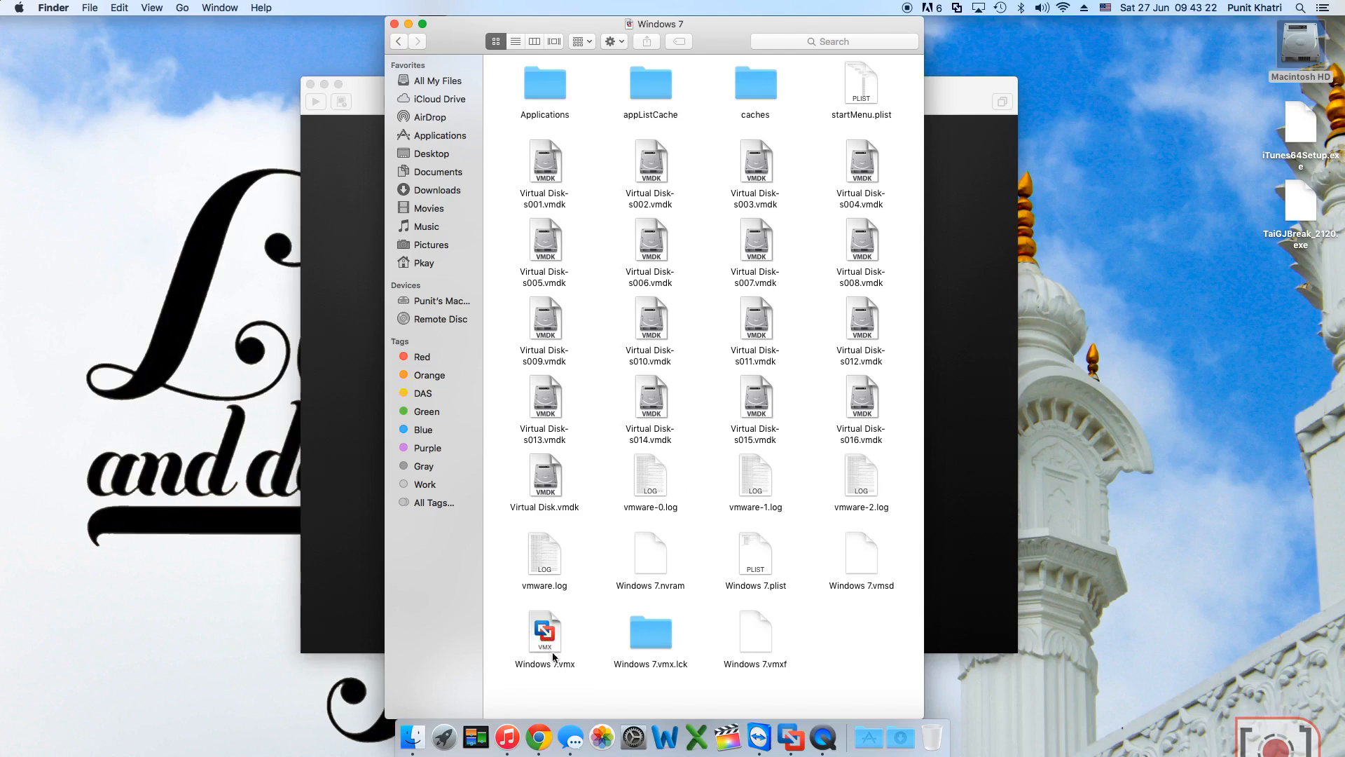
- Open Windows 7.vmx in TextEdit, append monitor_control.restrict_backdoor = "true", and close the file
right_click(545, 632)
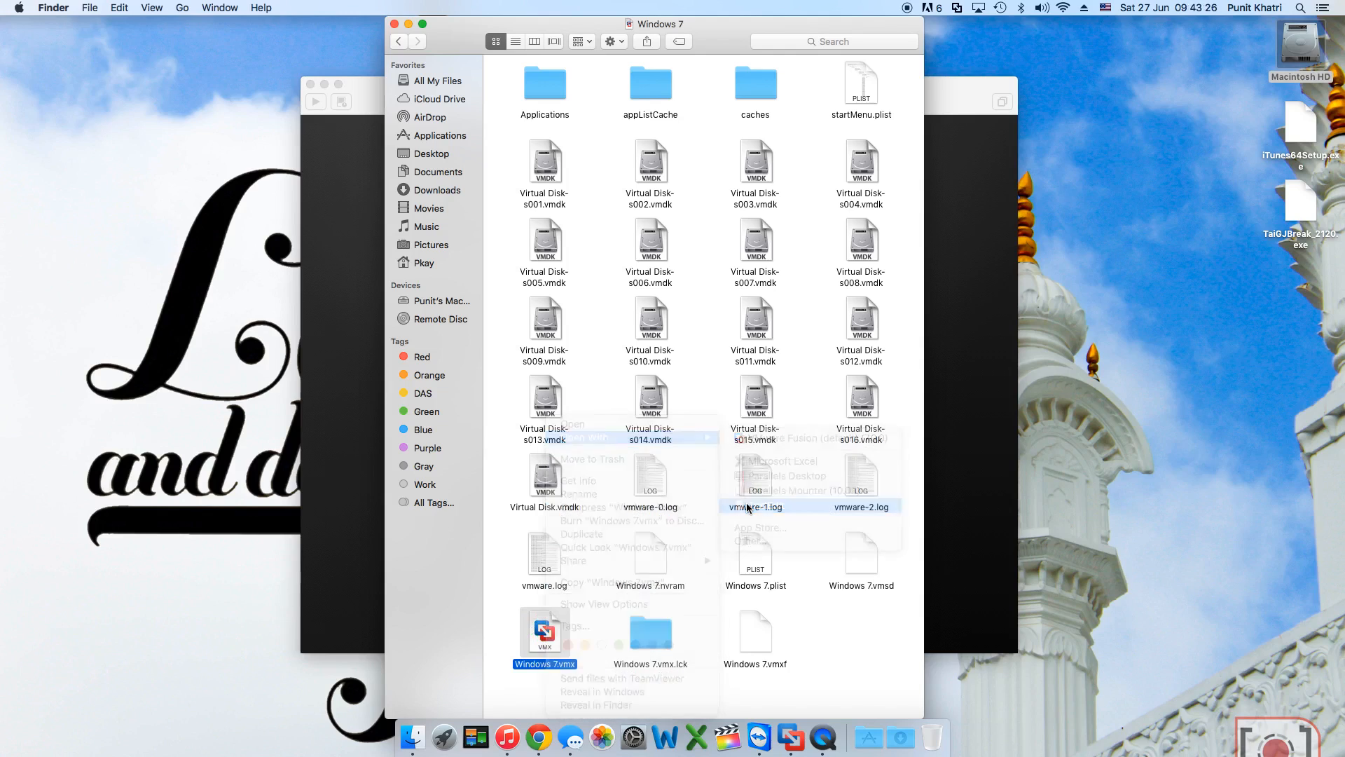
left_click(766, 506)
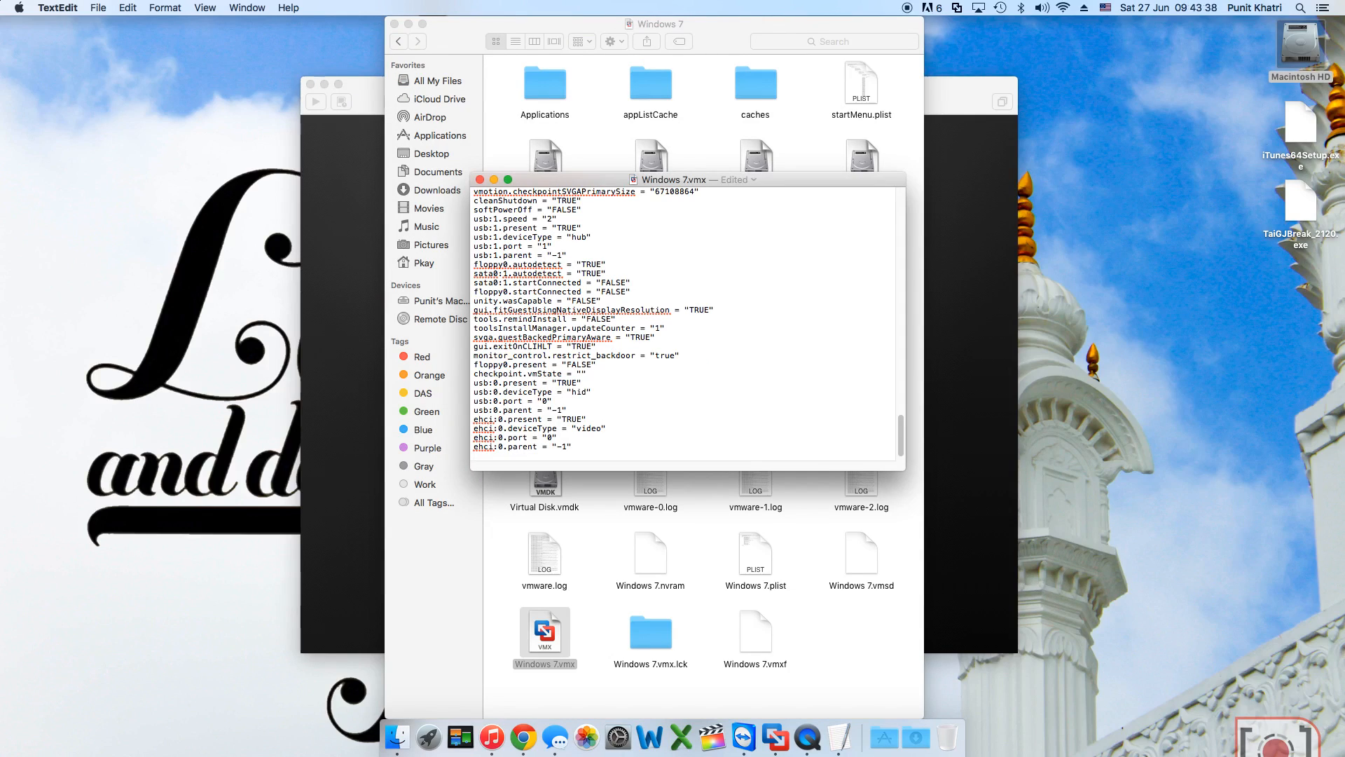
type("monitor_control.restrict_backdoor = \"true\"")
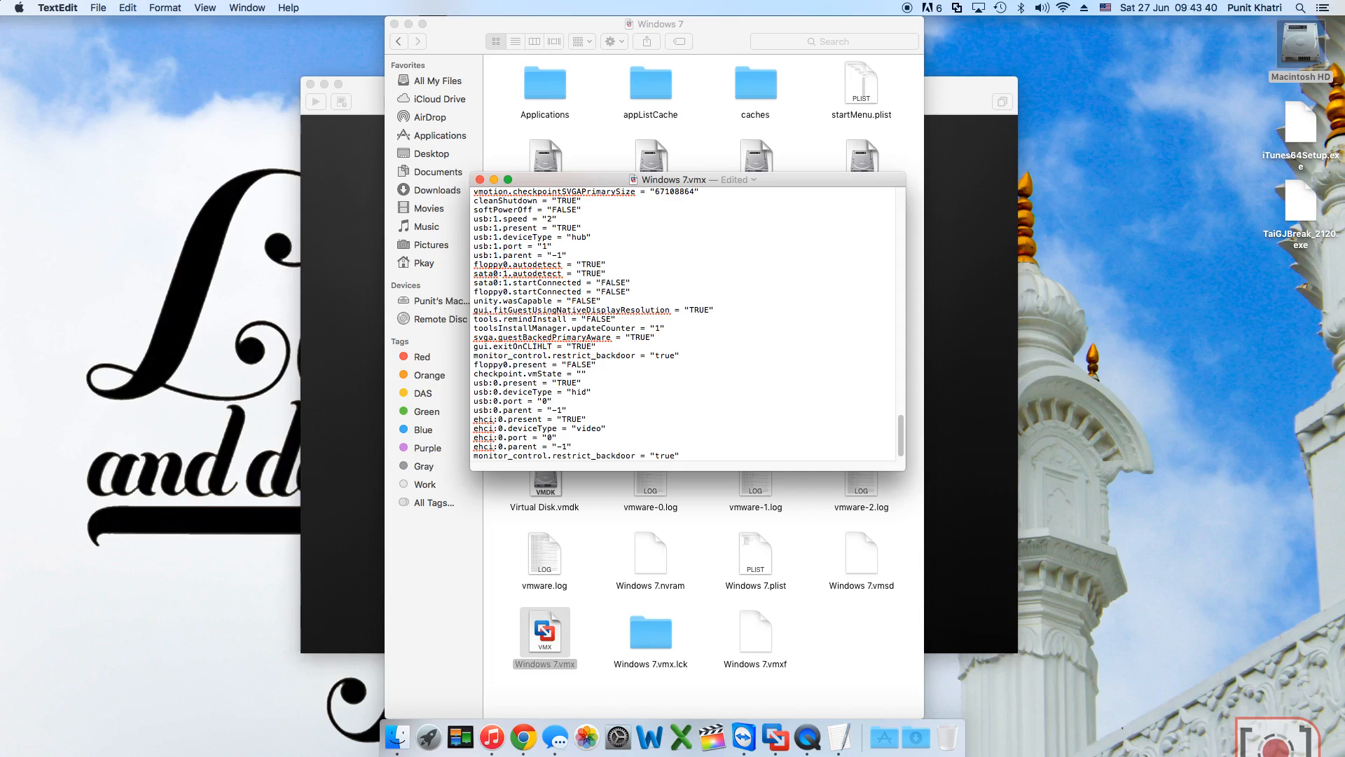
left_click(678, 456)
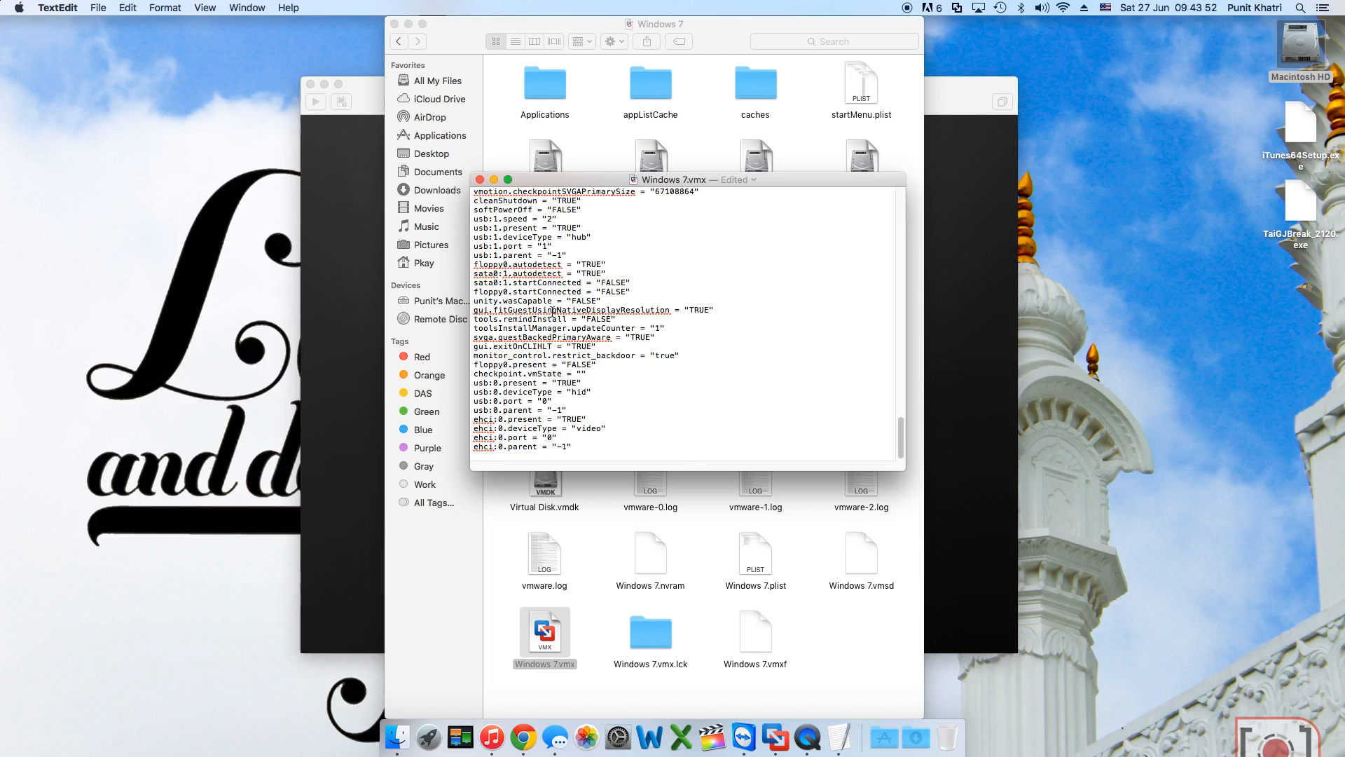
left_click(479, 180)
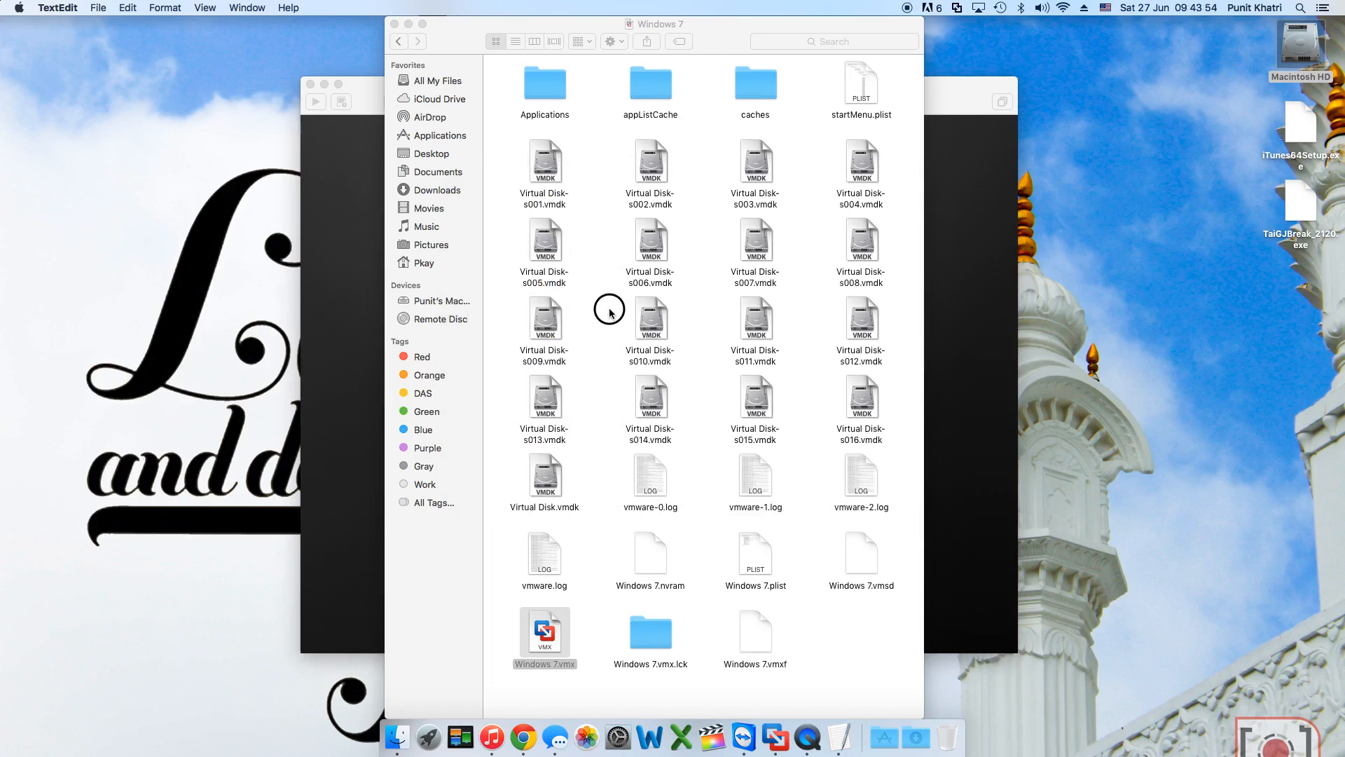
- Power the Windows 7 virtual machine back on with the Play button
double_click(543, 631)
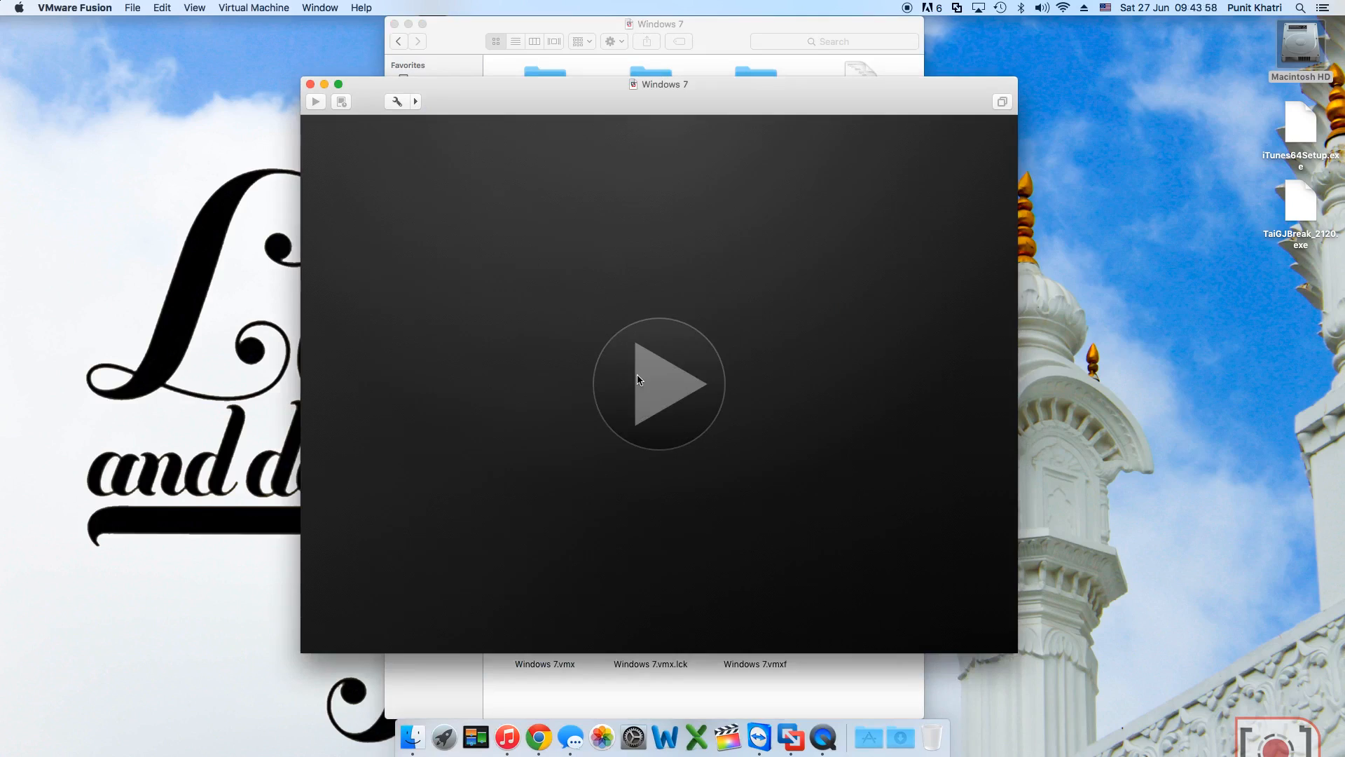
left_click(659, 384)
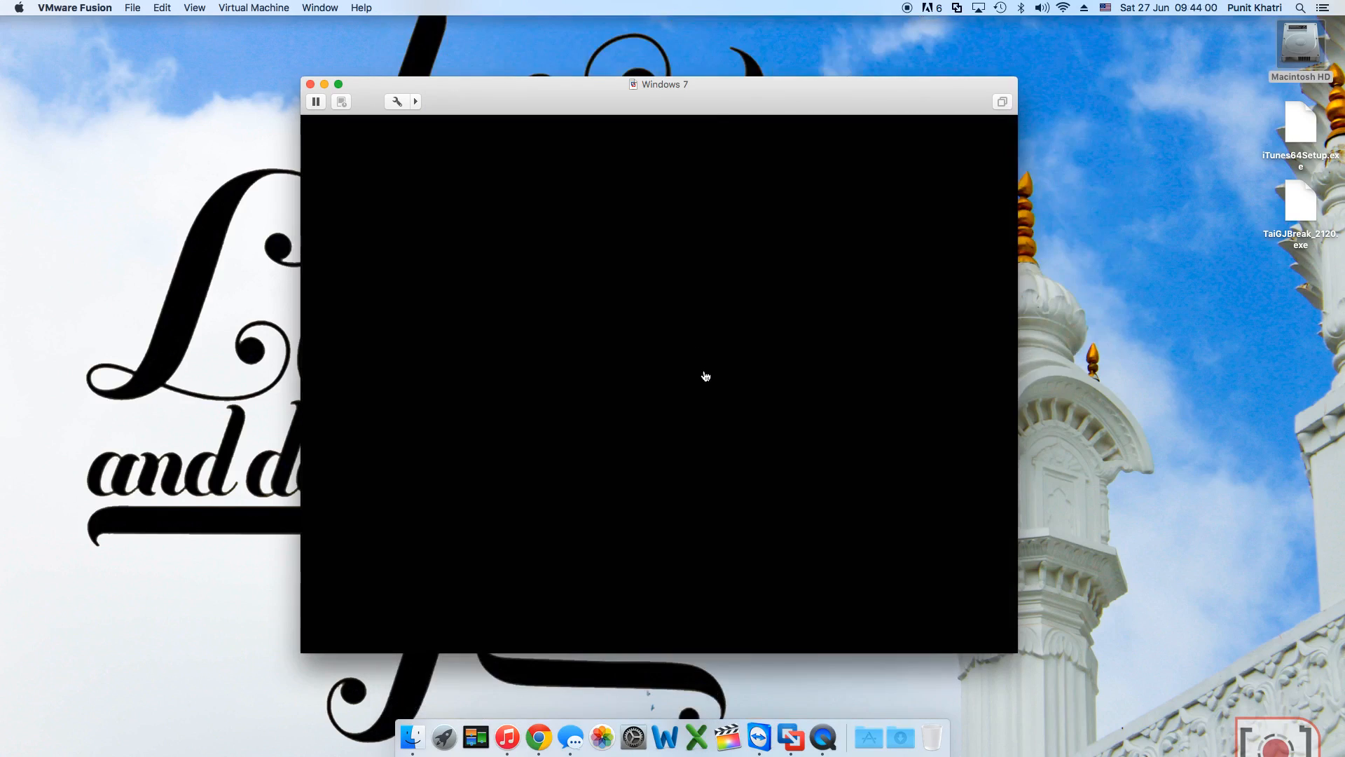
mouse_move(660, 364)
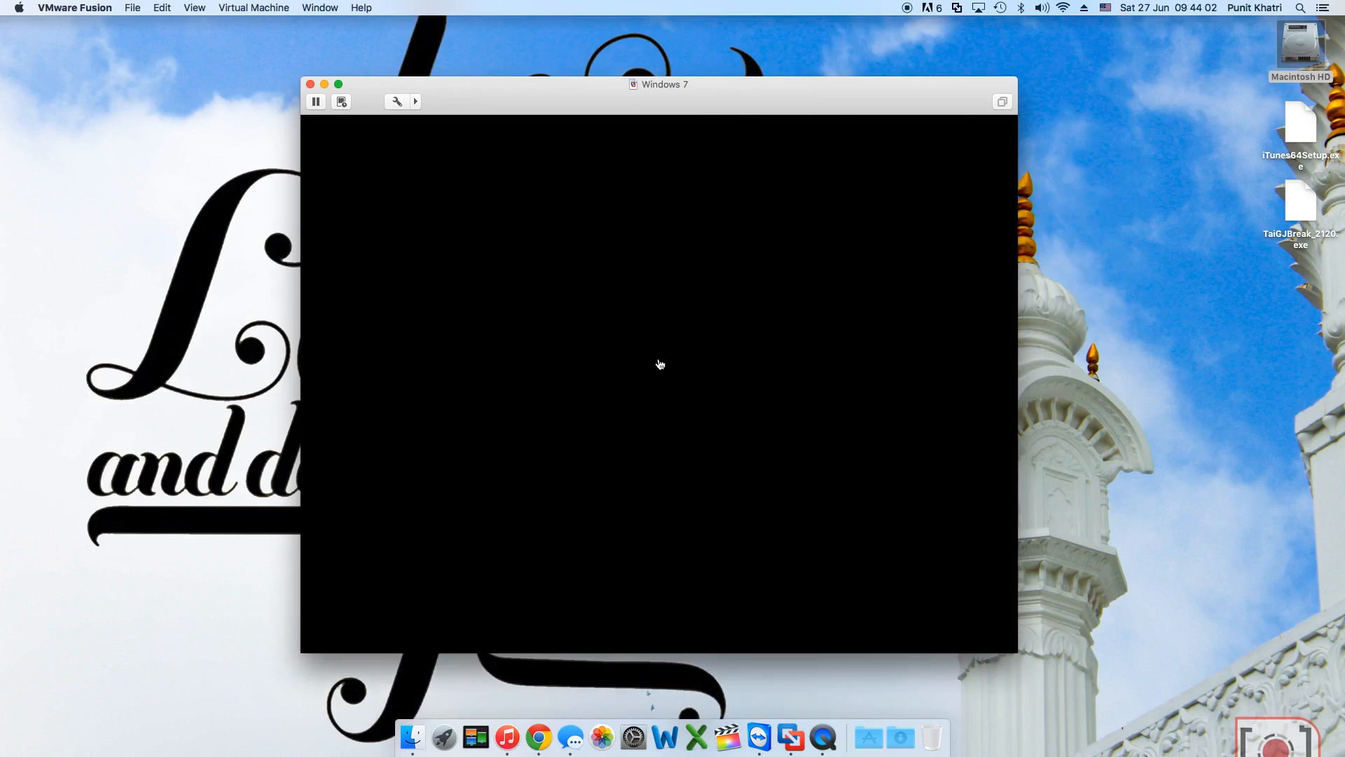